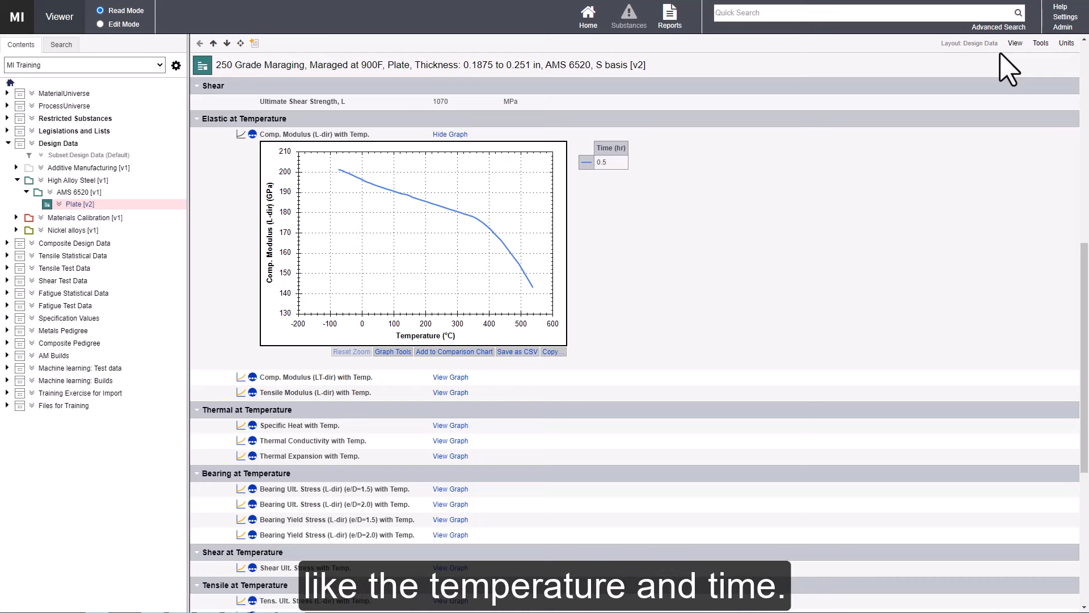
Switch from Quick Search to the Advanced Search form.
left_click(999, 27)
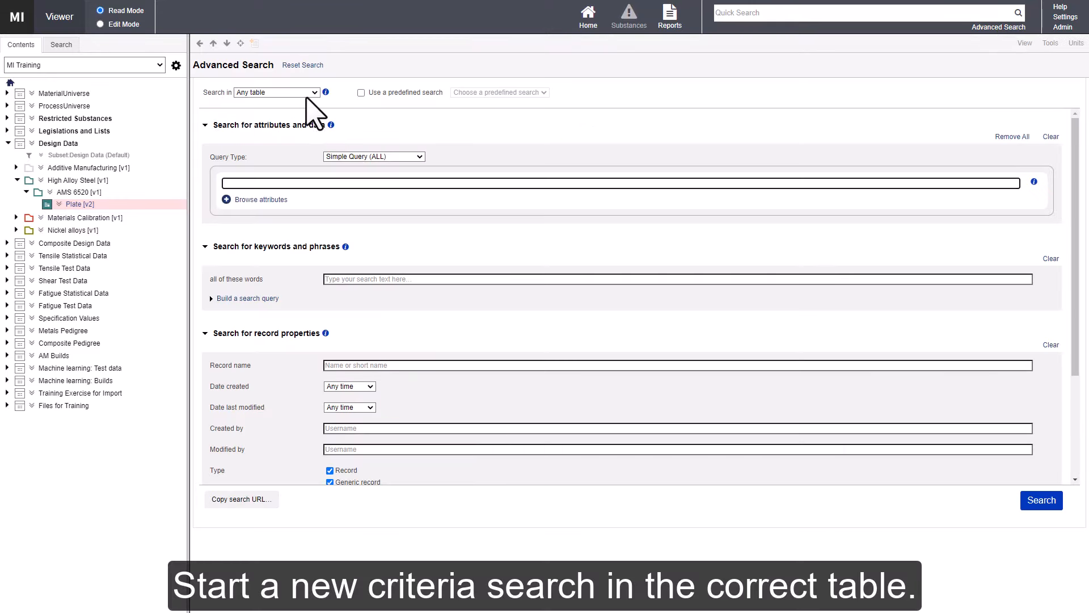
Limit the search to the Design Data table.
left_click(275, 92)
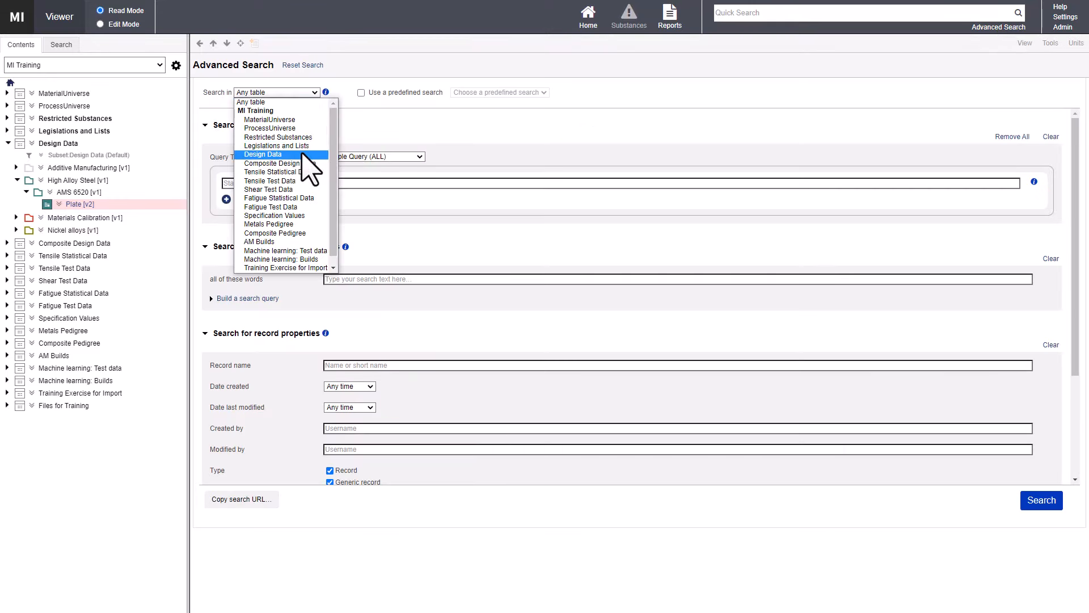
left_click(264, 154)
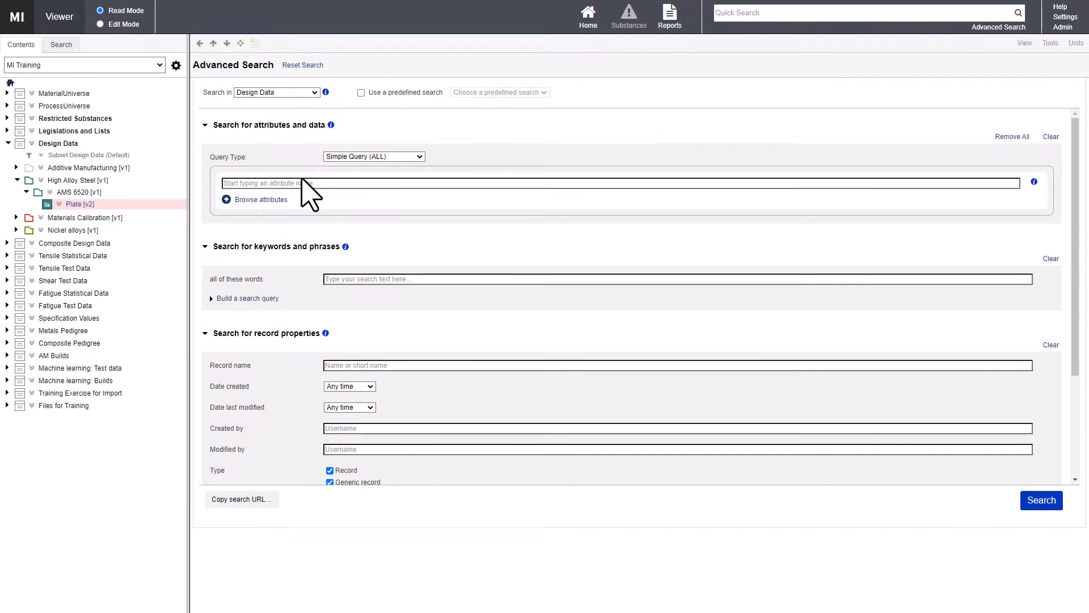
Add the criterion Comp. Modulus (L-dir) with Temp. is at least 180 GPa.
type("comp")
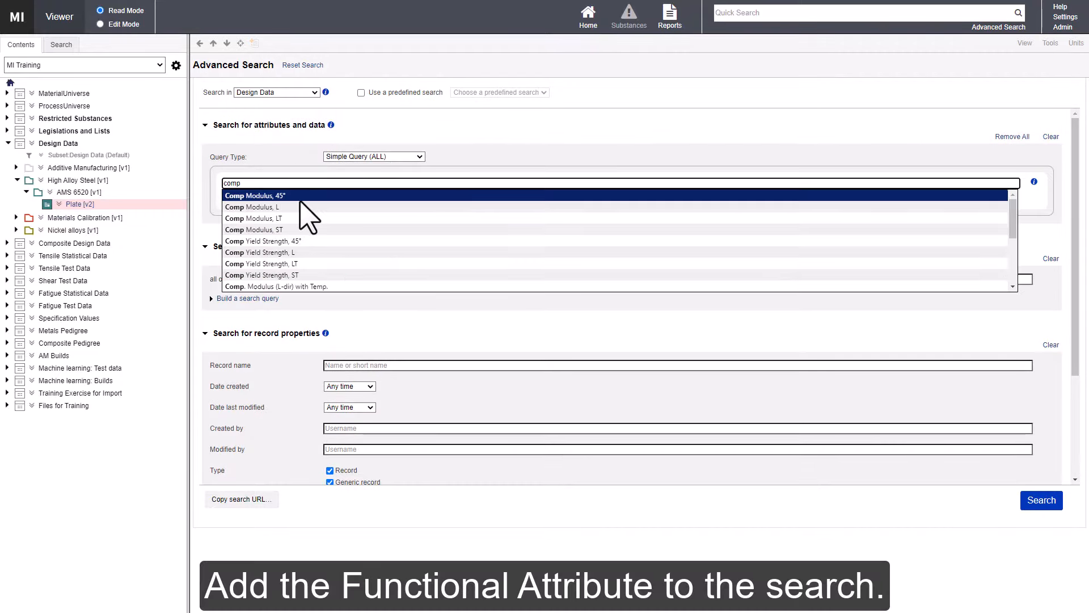
left_click(275, 286)
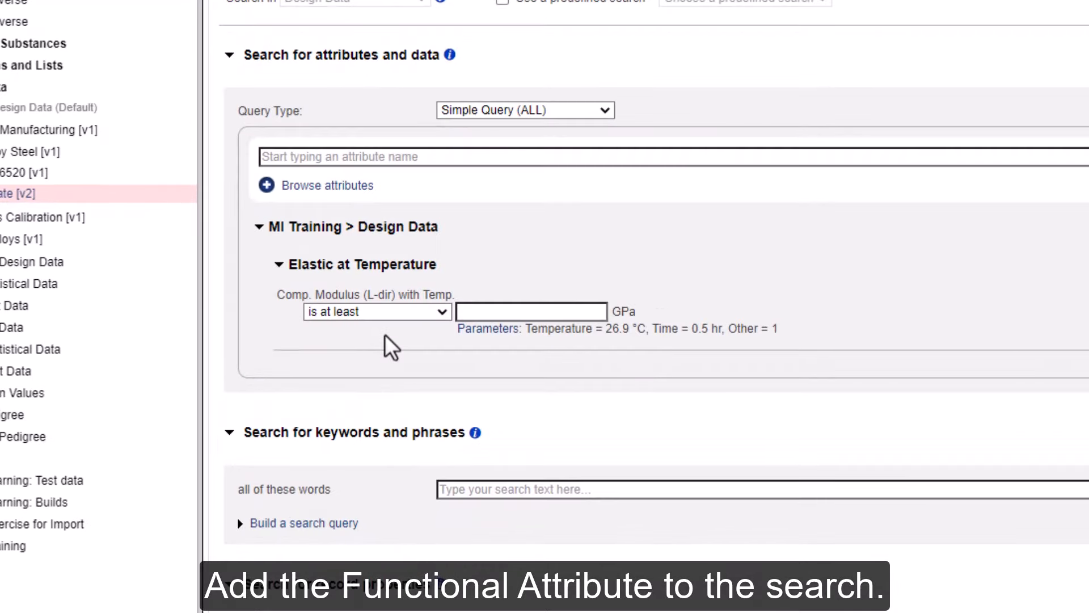
left_click(531, 311)
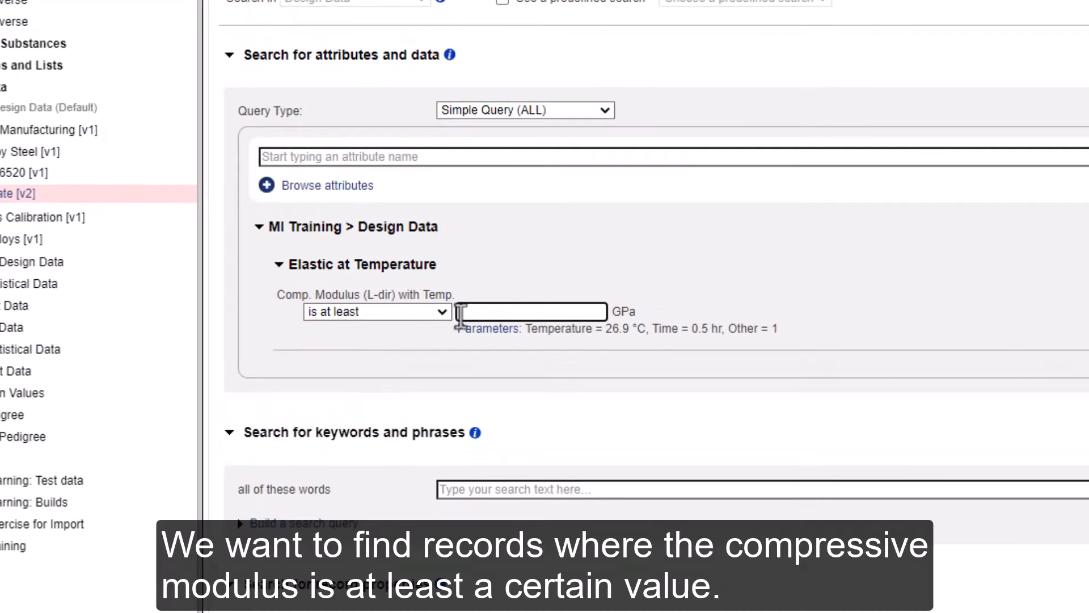
type("180")
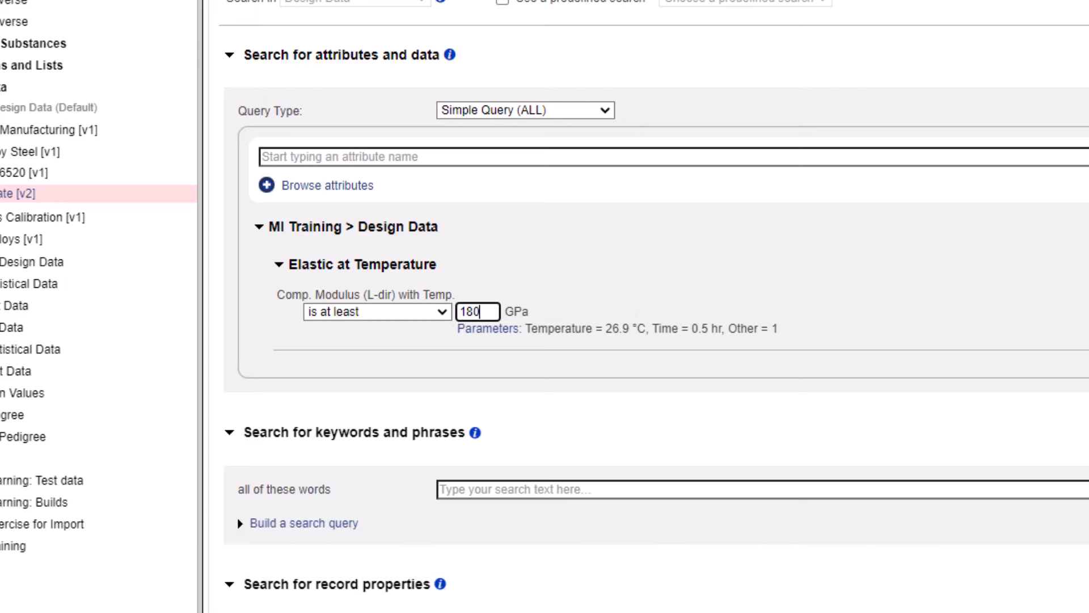
mouse_move(488, 329)
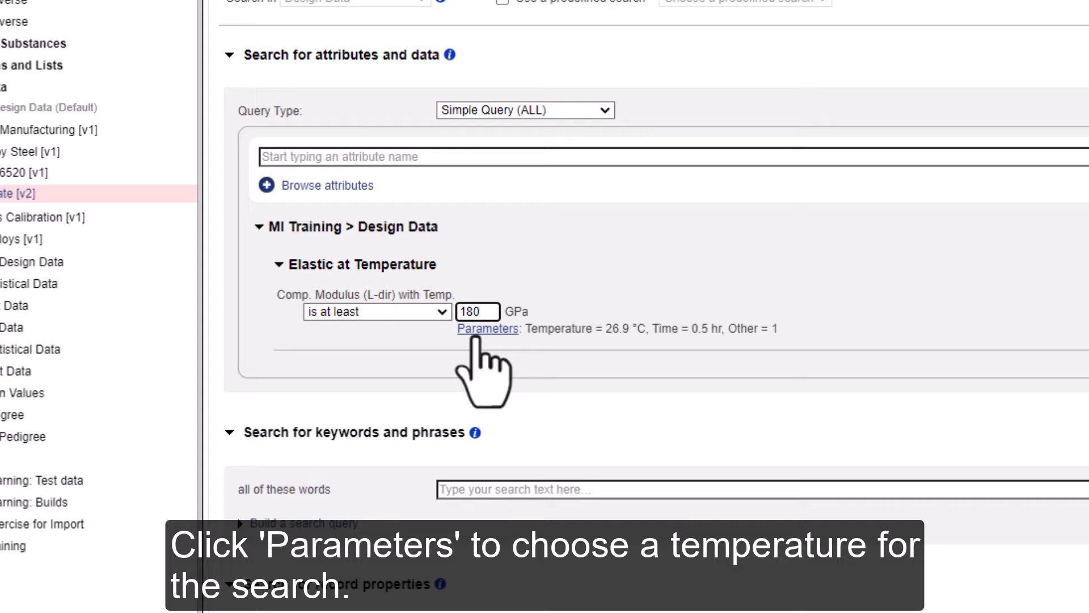
Fix temperature at 250 °C with time and other parameters any, then run the search returning AMS 6520 plate.
left_click(487, 328)
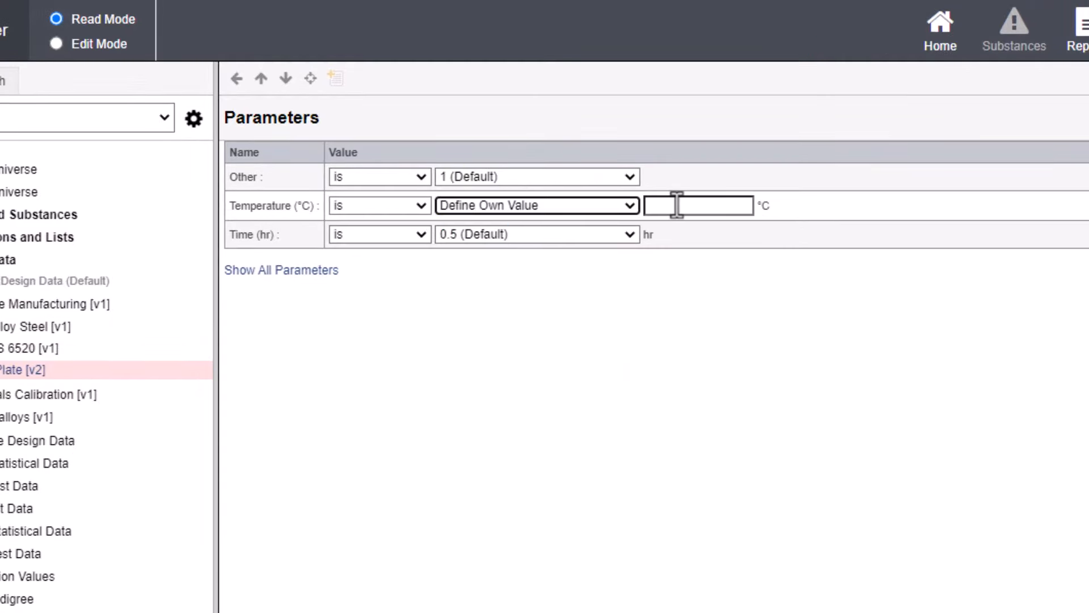
type("250")
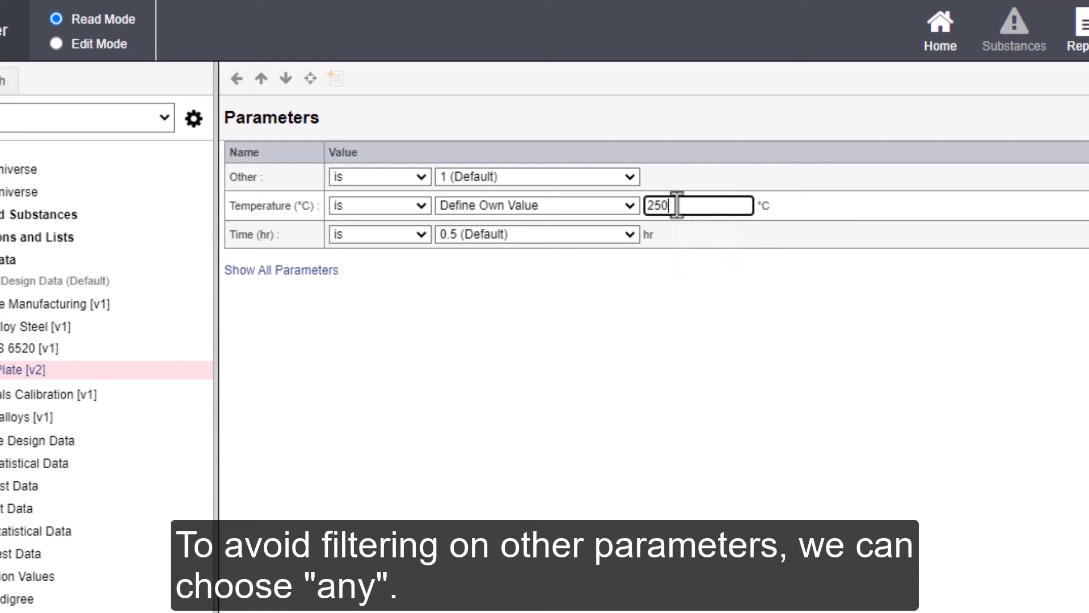
mouse_move(414, 201)
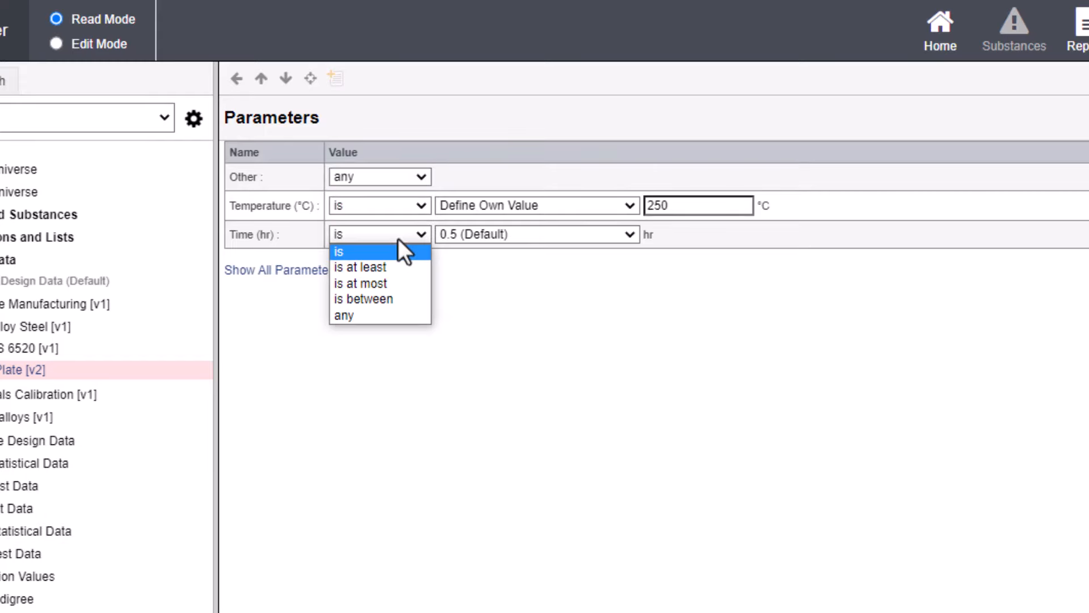
left_click(344, 315)
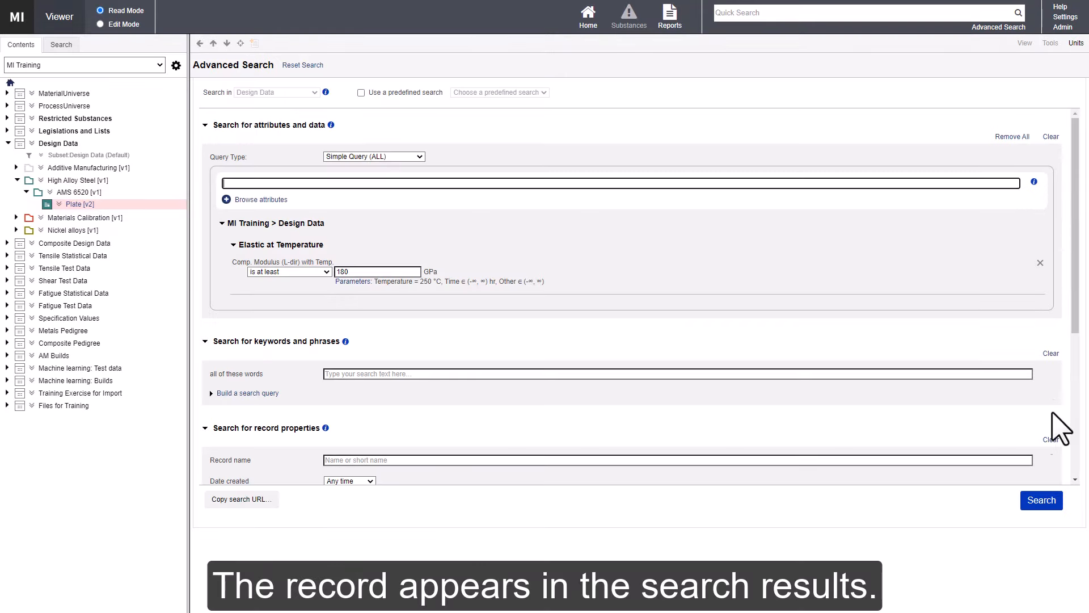
left_click(1041, 500)
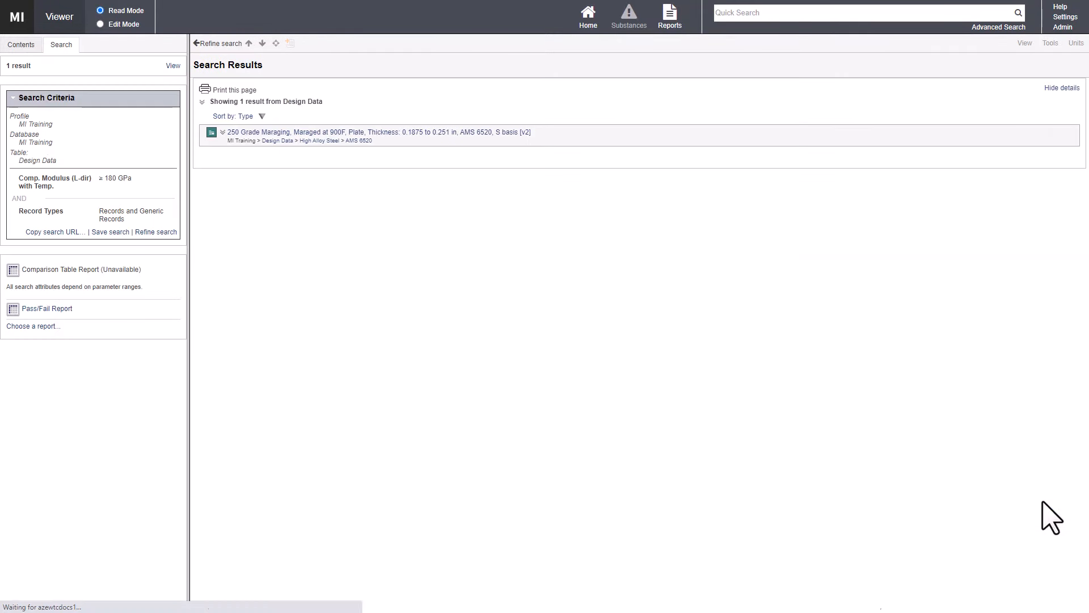
mouse_move(787, 465)
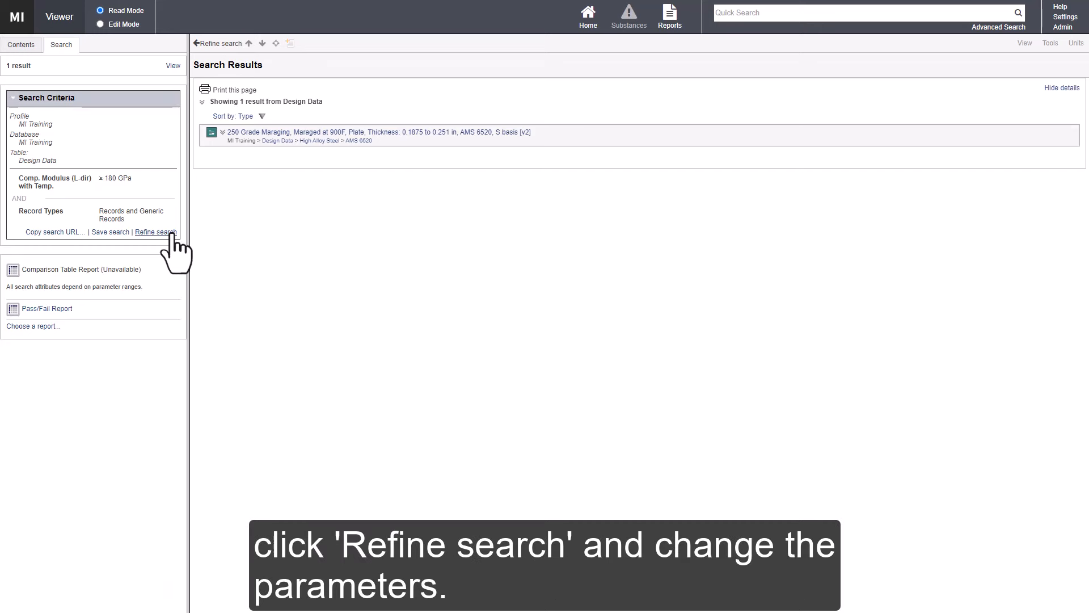
Refine the search with temperature raised to 480 °C and rerun it, getting no results.
left_click(154, 232)
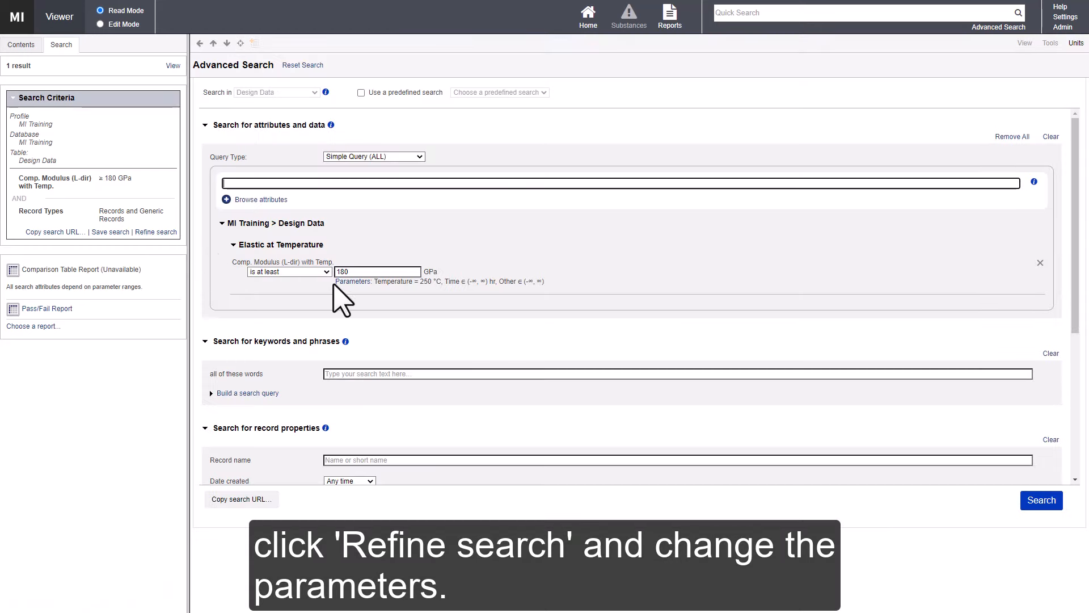
left_click(681, 197)
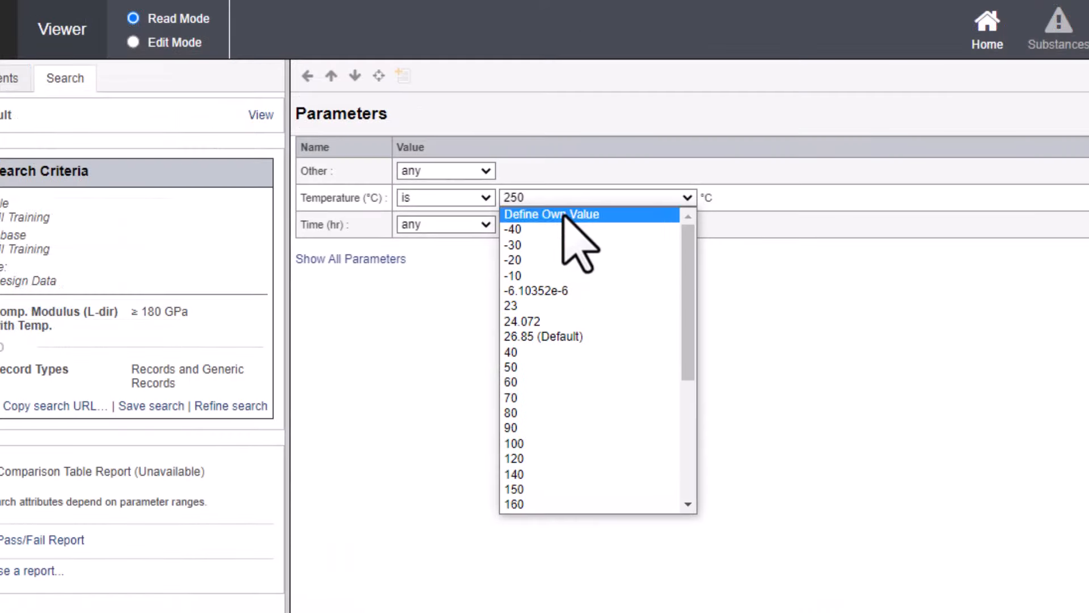
left_click(552, 213)
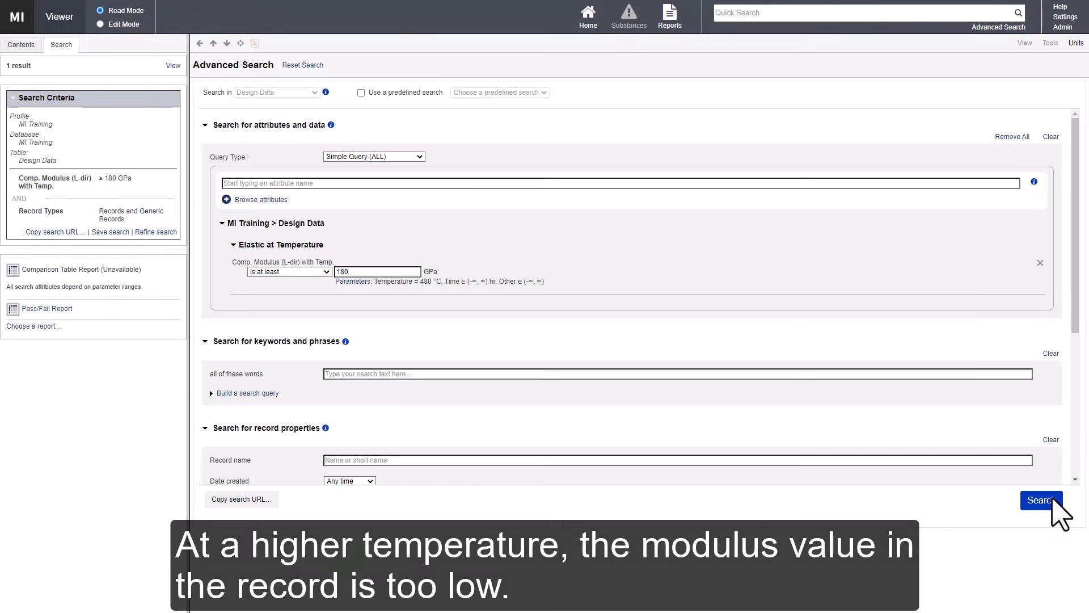
left_click(1042, 500)
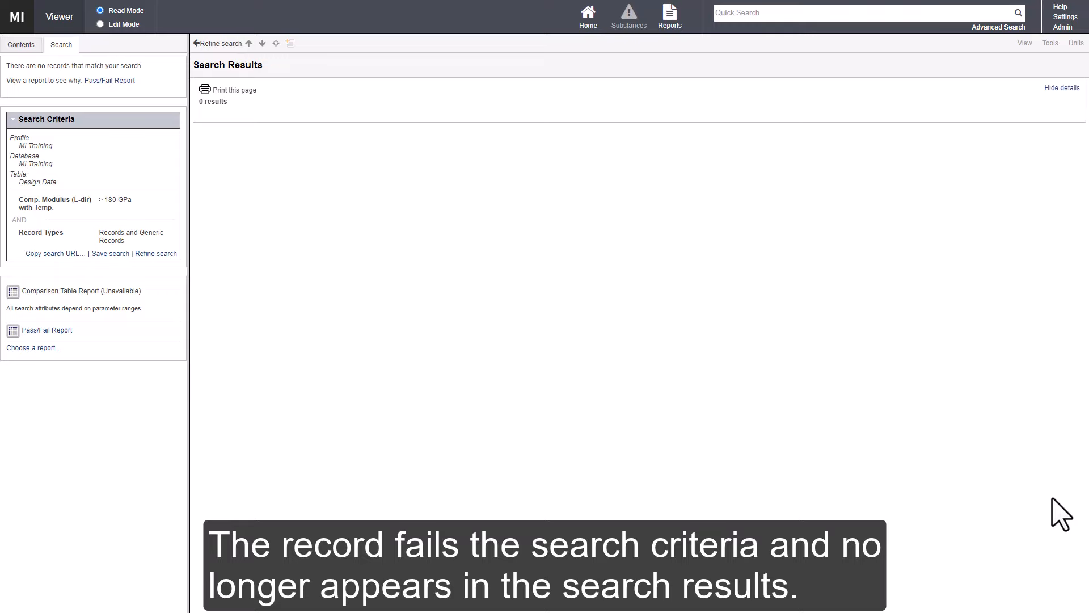
left_click(21, 45)
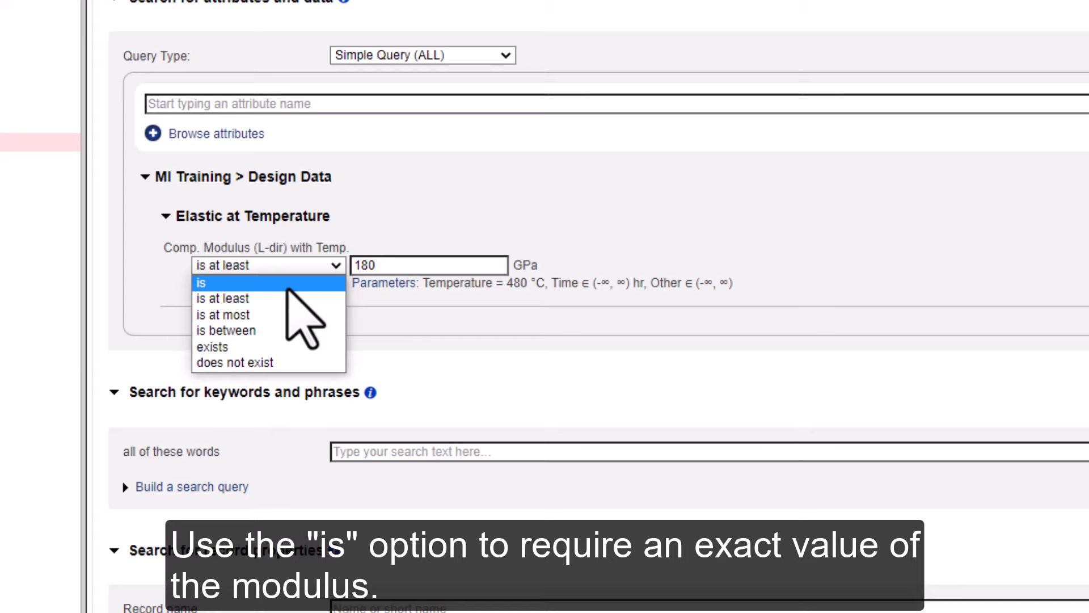
Require modulus to be exactly 180 GPa with temperature between 200 and 400 °C.
left_click(200, 282)
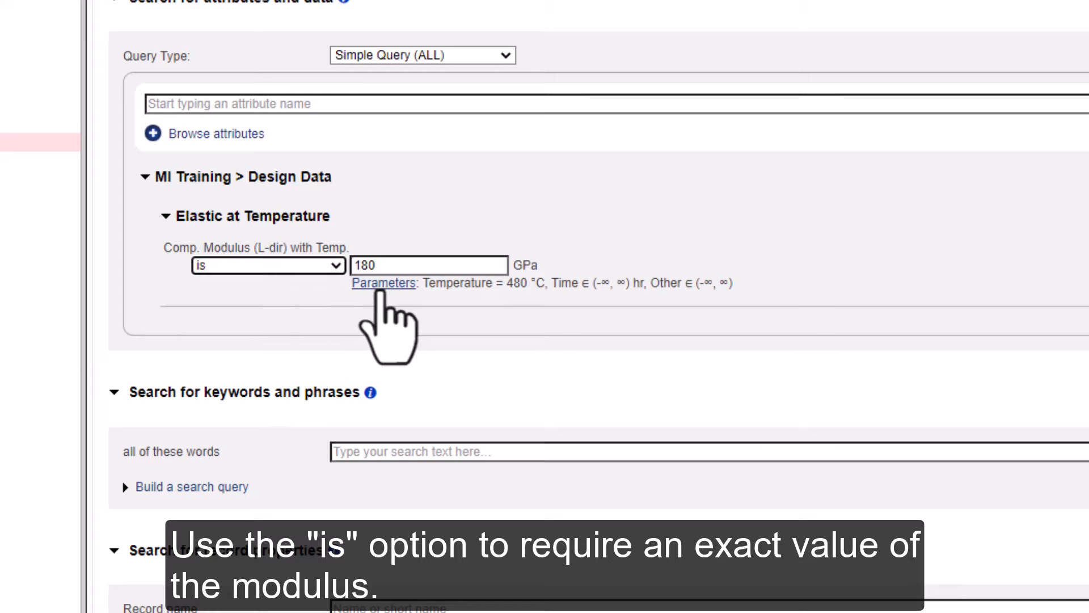
left_click(383, 283)
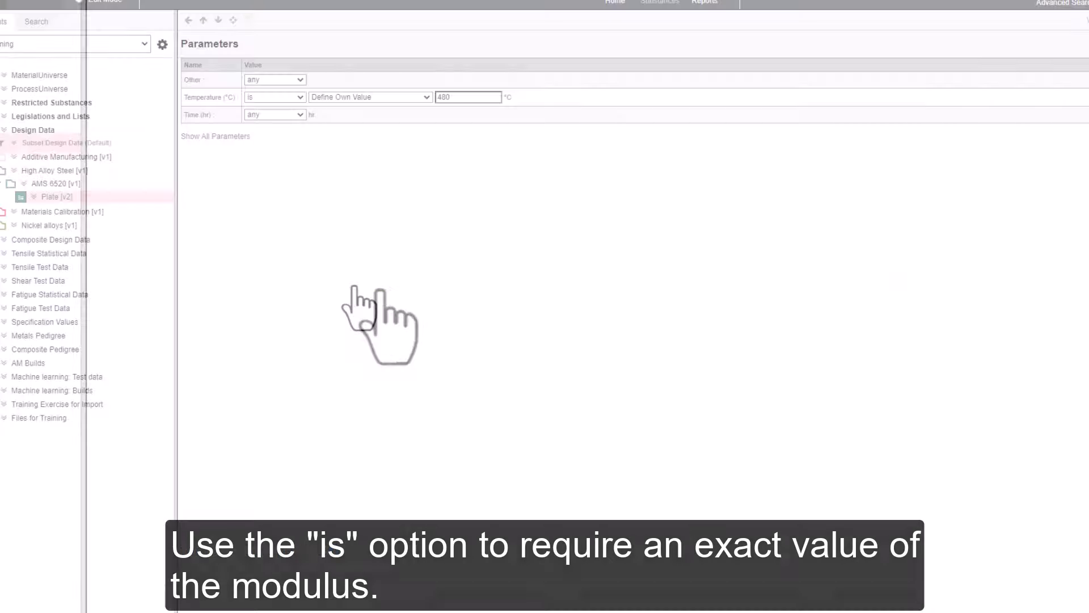
left_click(274, 115)
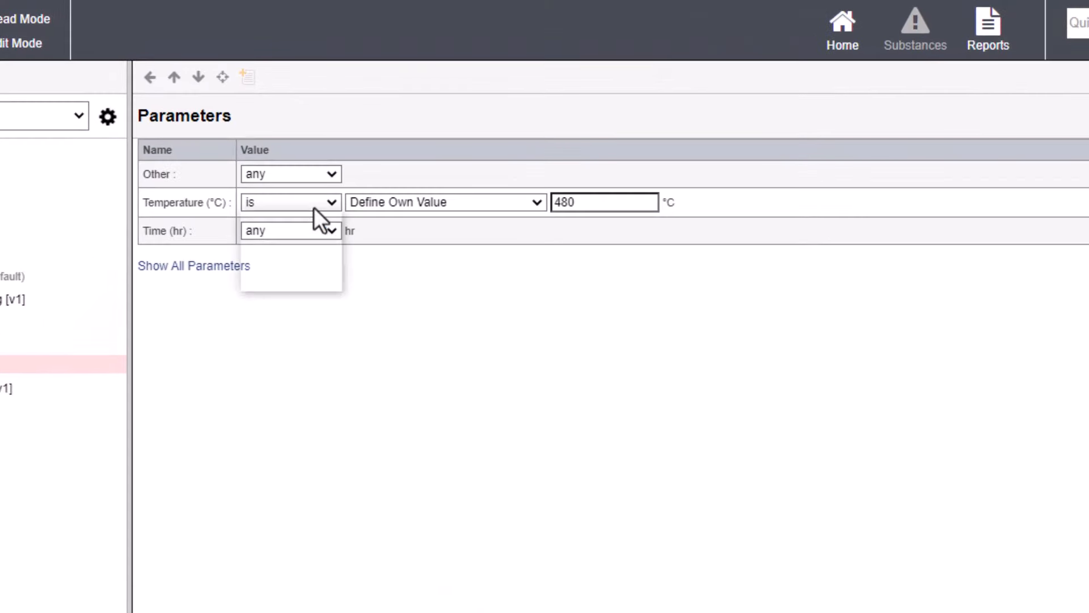
left_click(290, 202)
type("4")
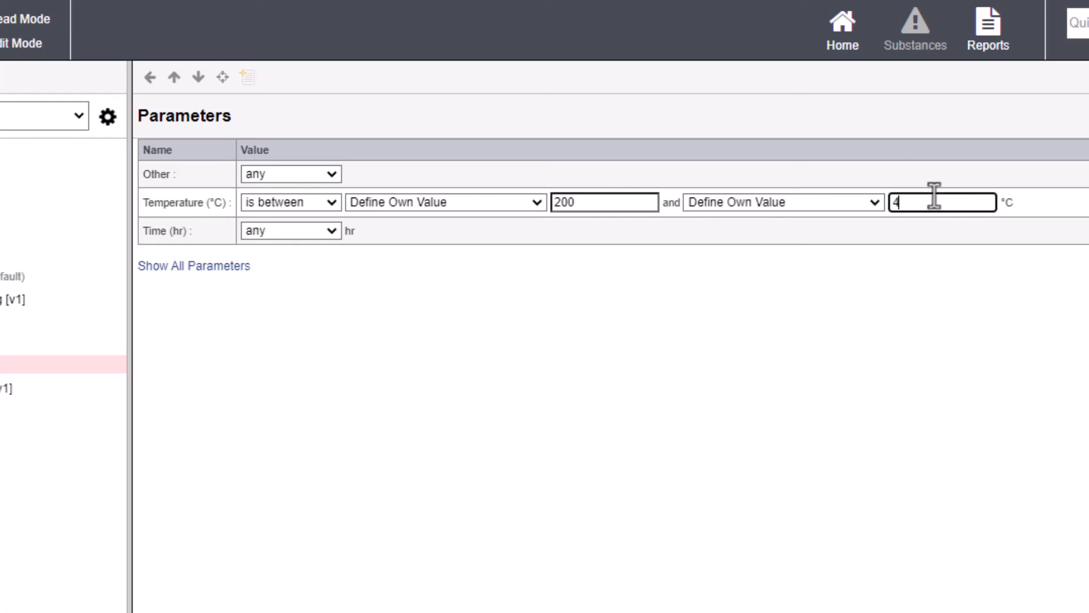
type("00")
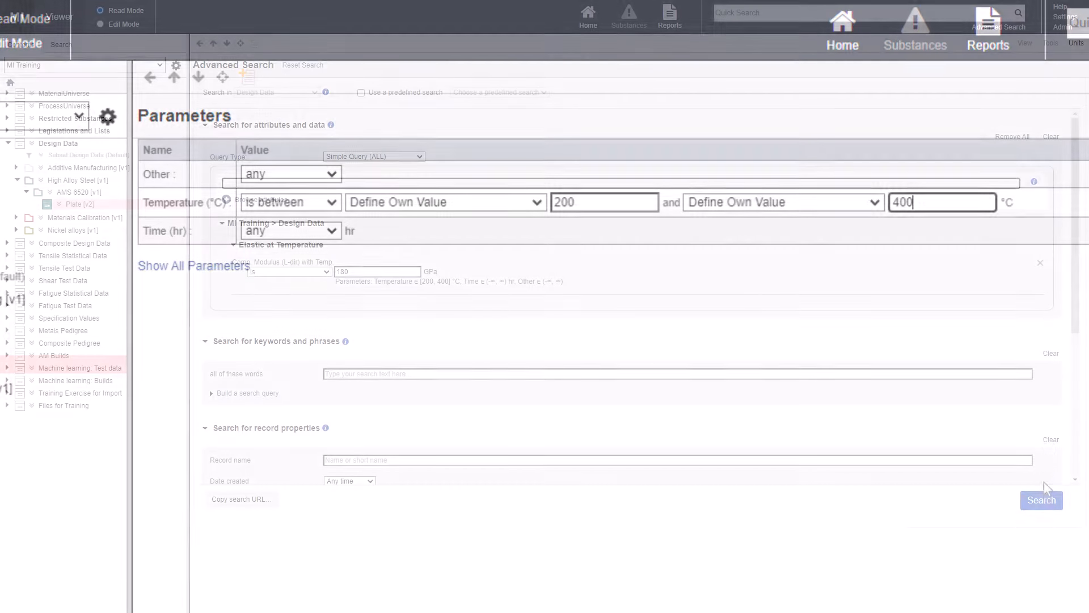
Run the refined search, returning the 250 Grade Maraging AMS 6520 plate record.
left_click(1040, 501)
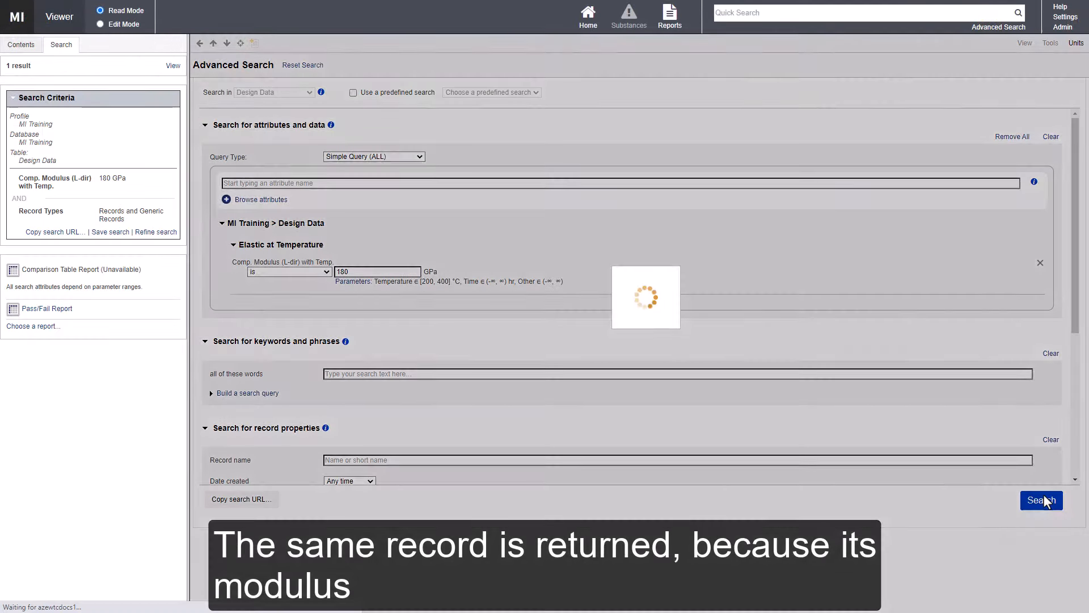
left_click(1041, 501)
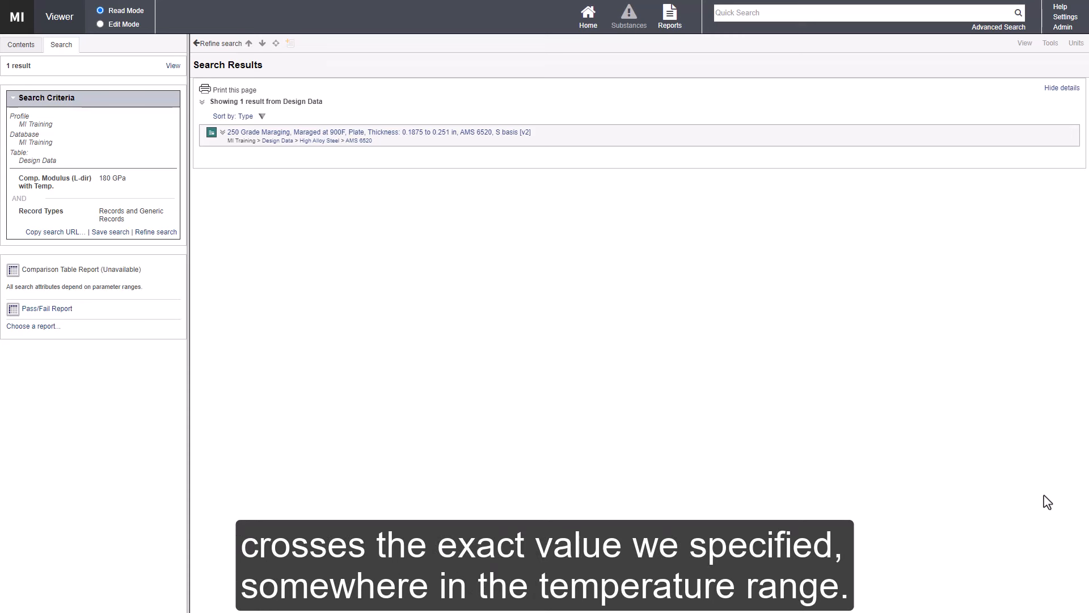